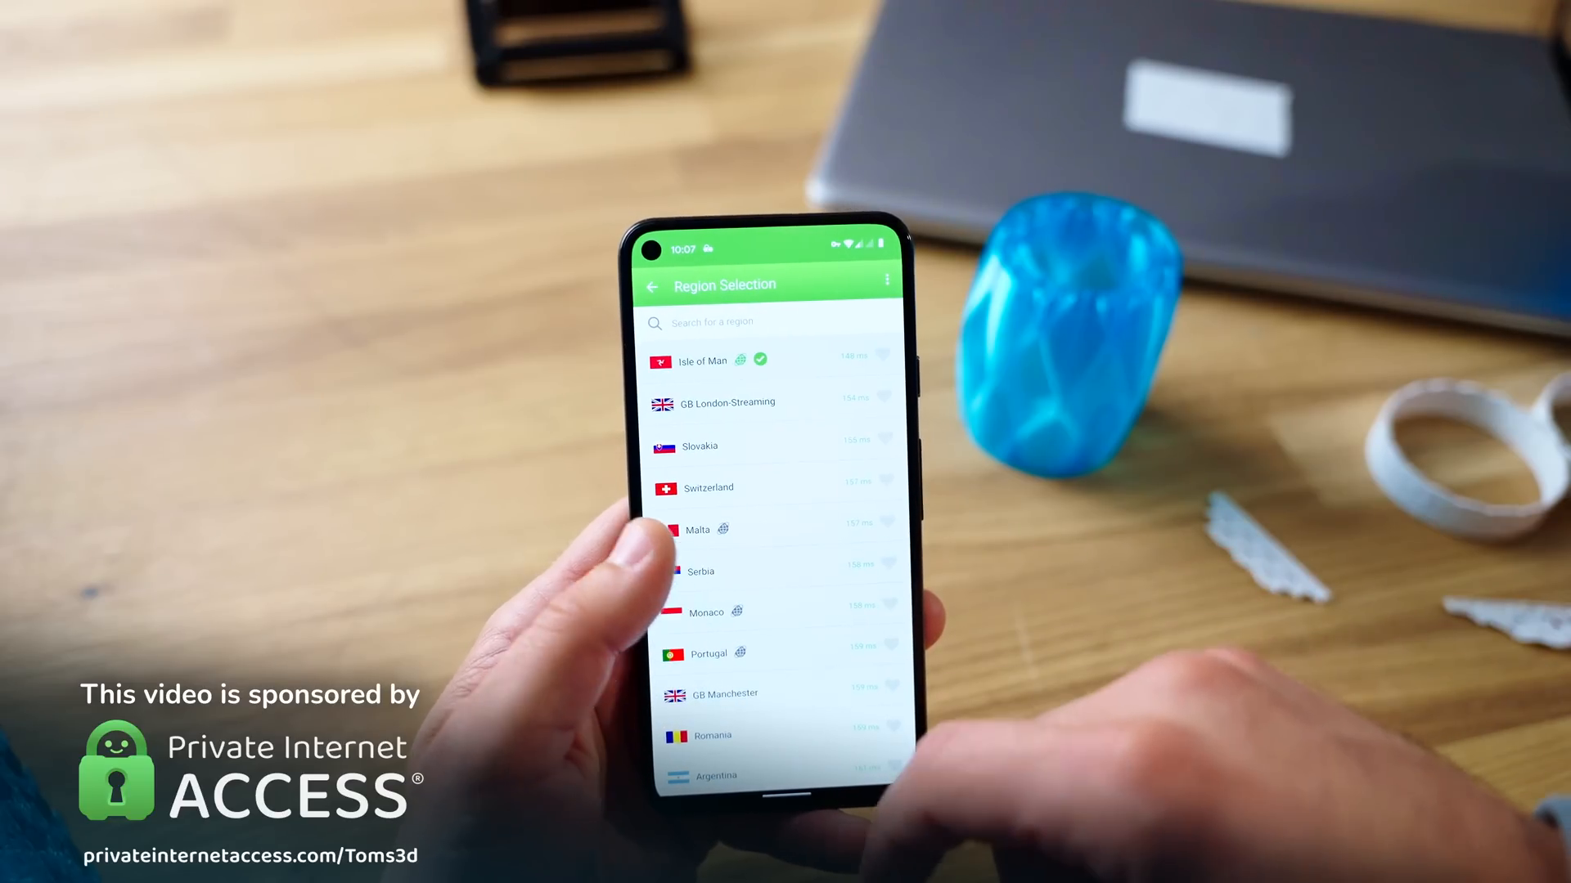
Set perimeter speed to 100 mm/s and perimeter acceleration to 1000 in Speed settings
scroll("down", 3)
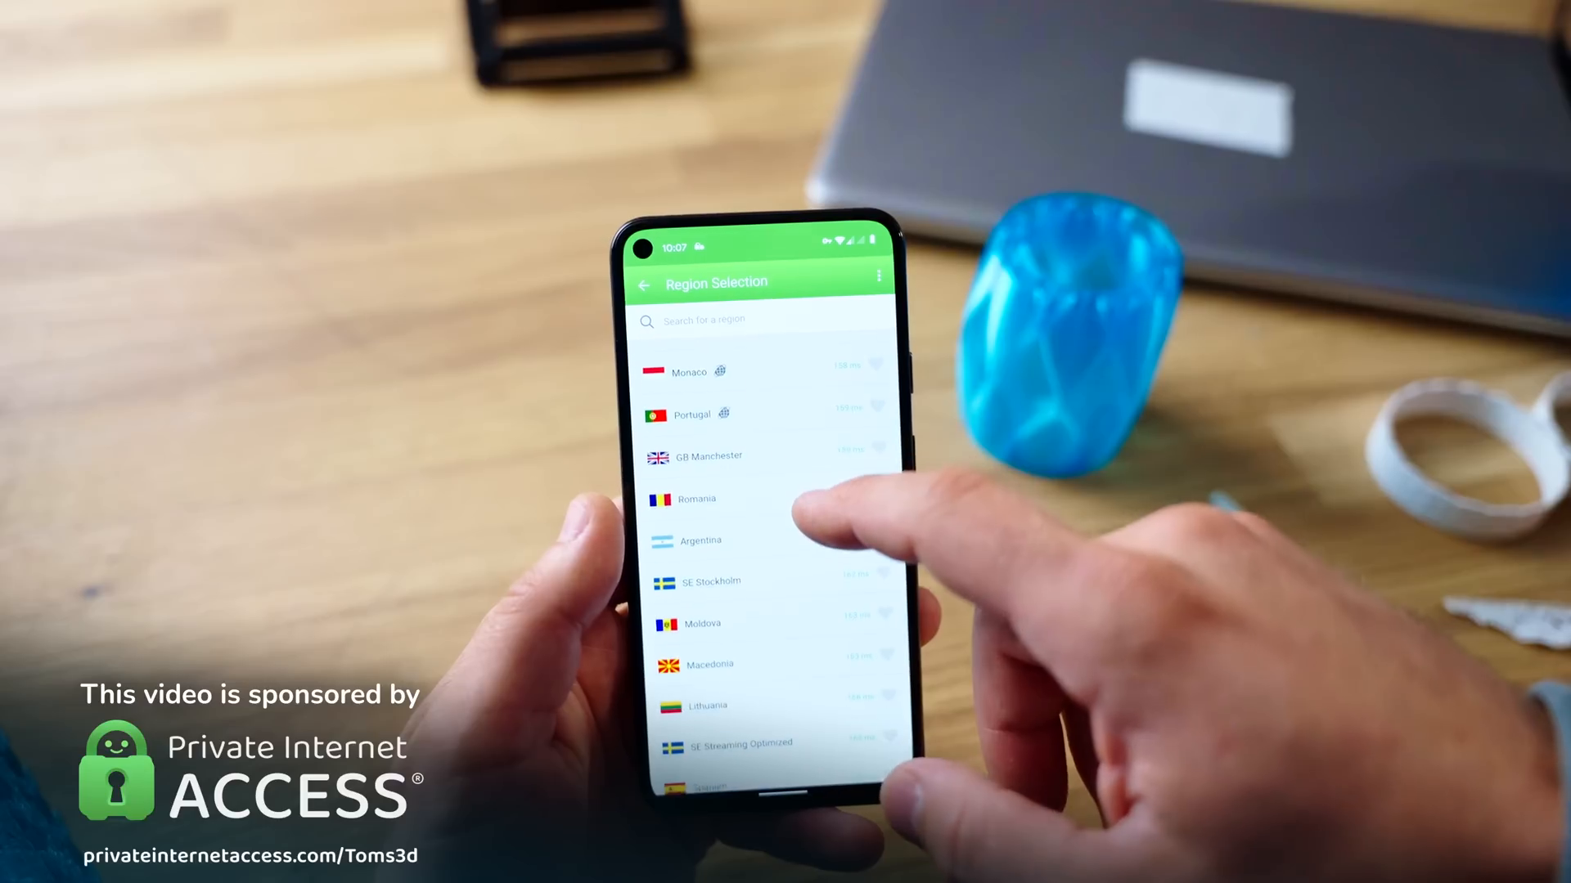
scroll("down", 3)
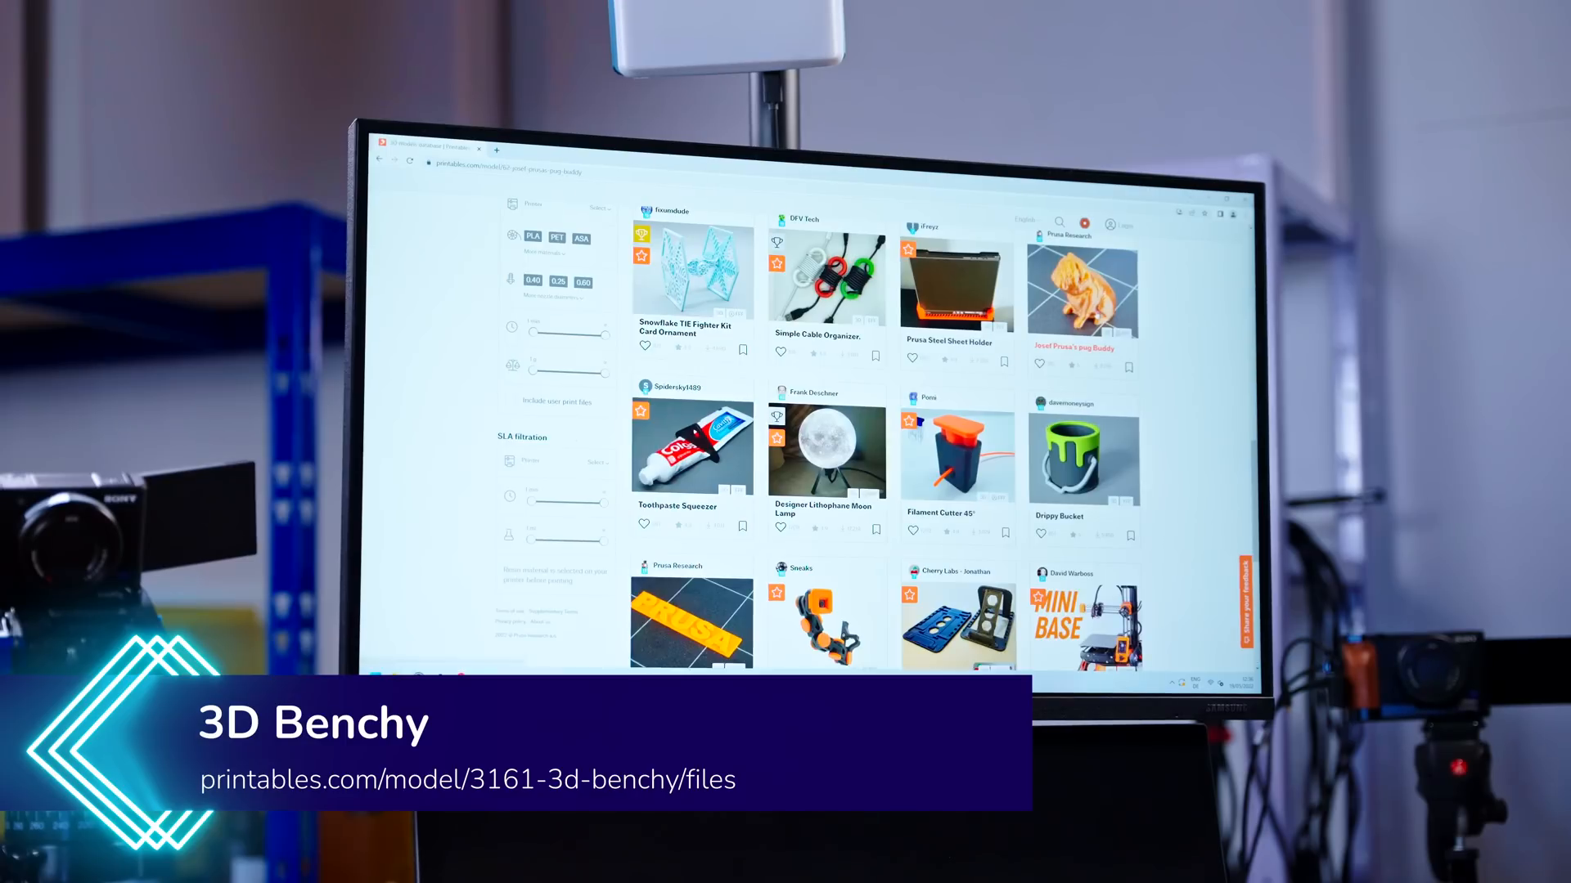
left_click(1081, 287)
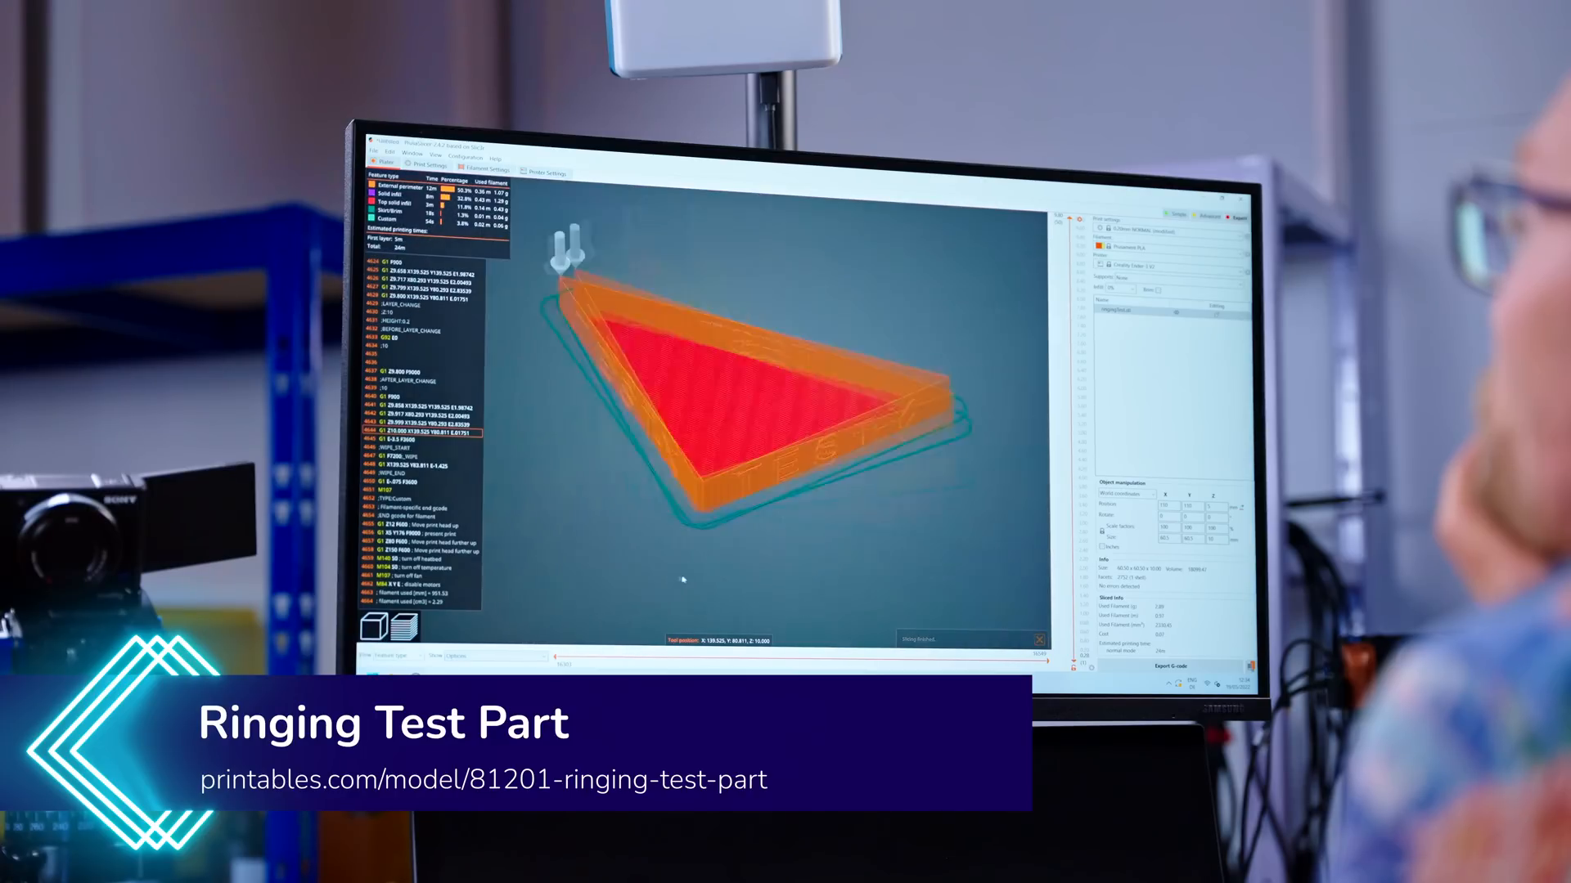
left_click(671, 192)
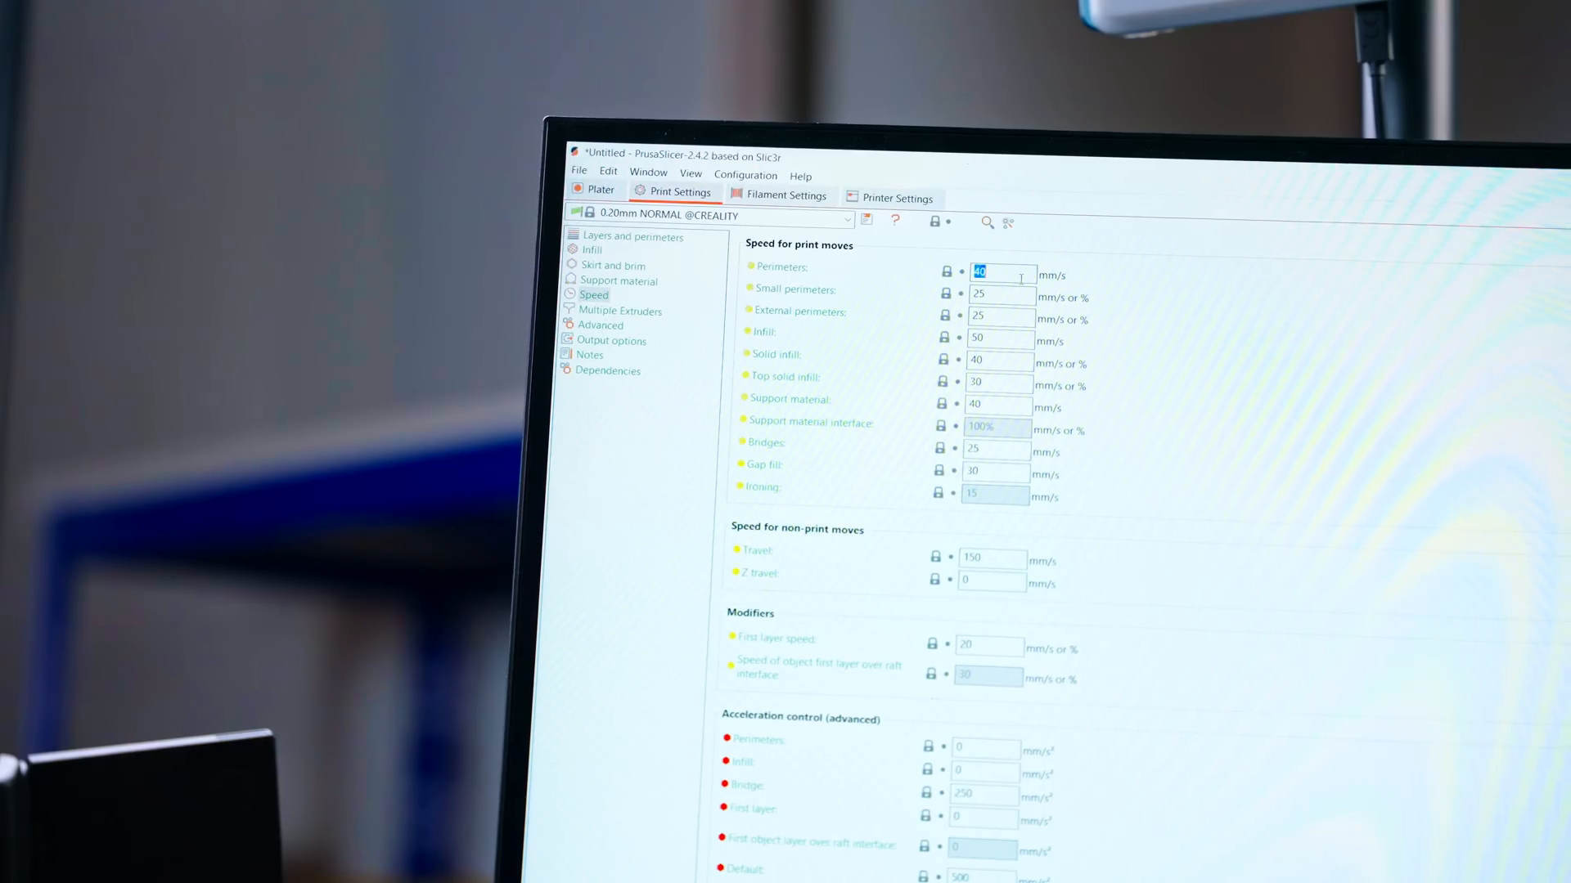
type("100")
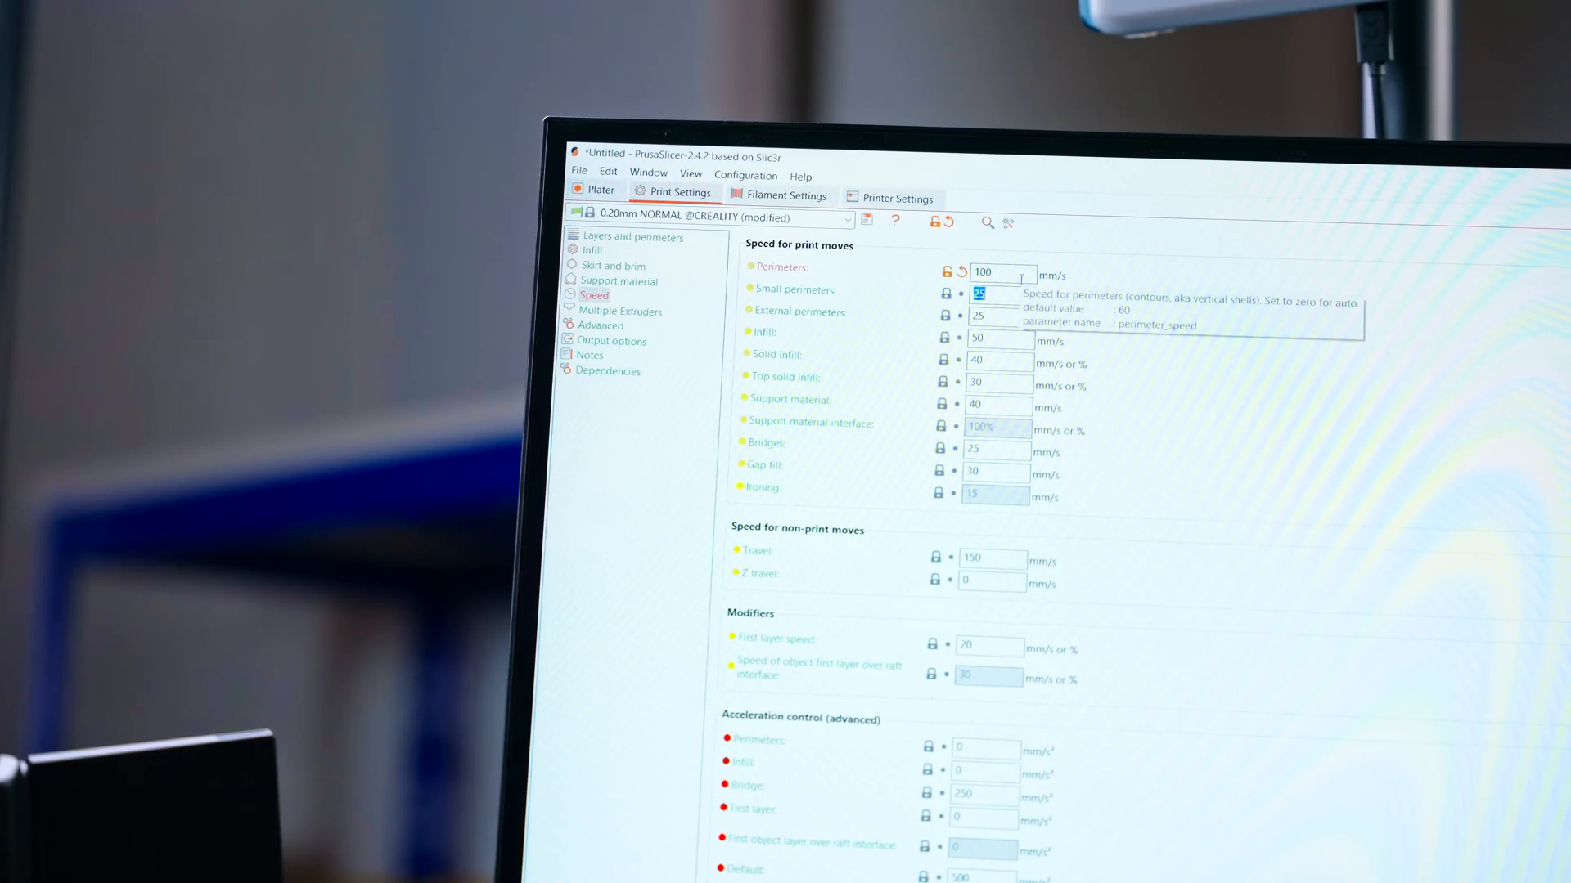
scroll("down", 3)
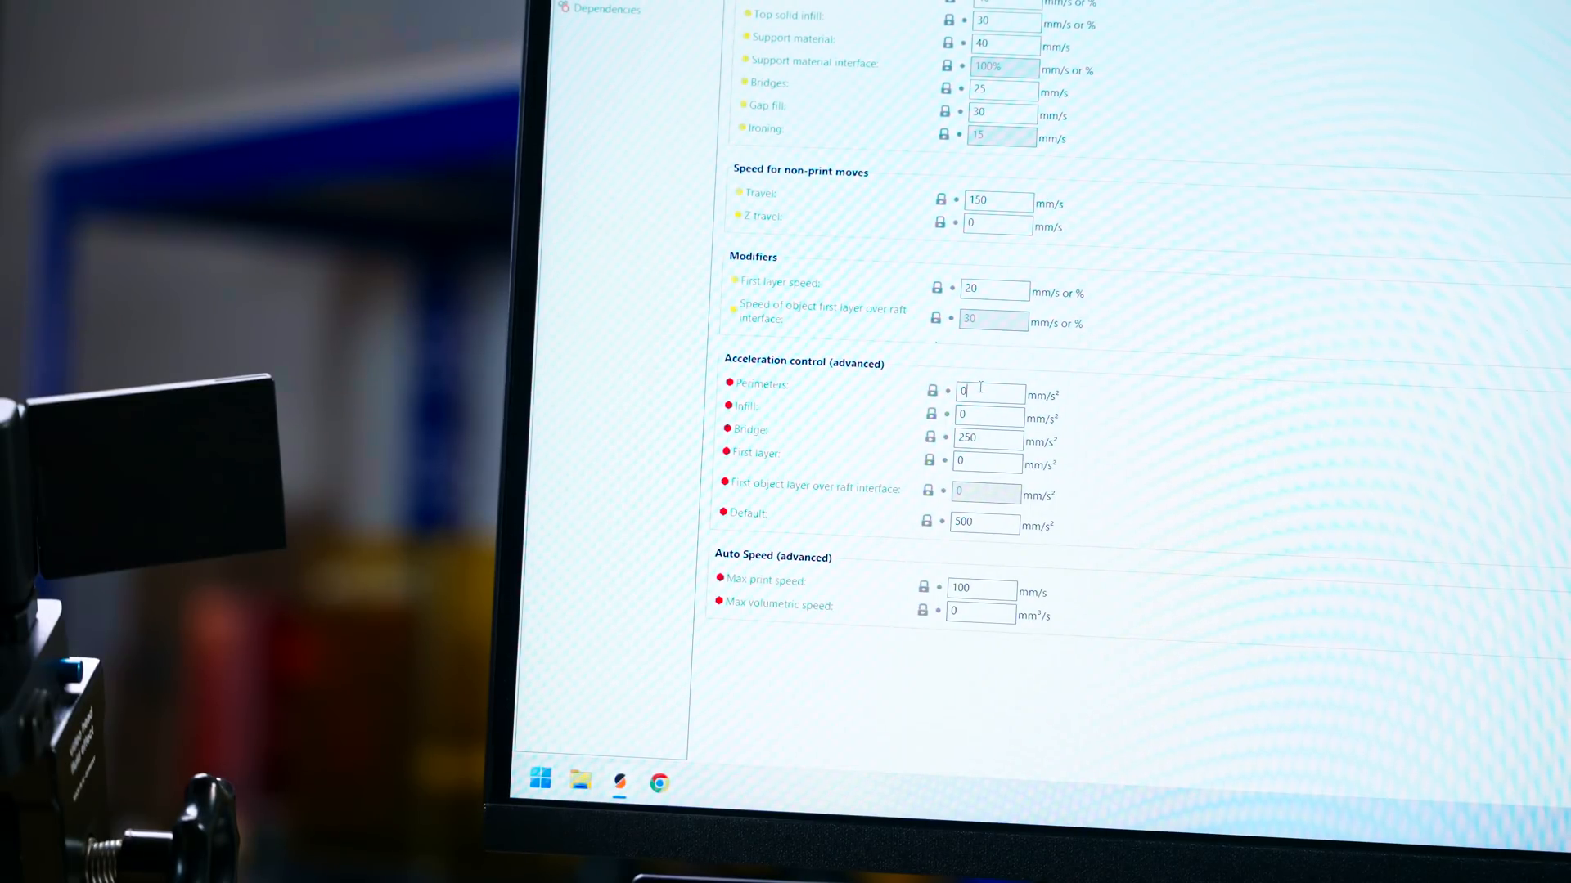
type("1000")
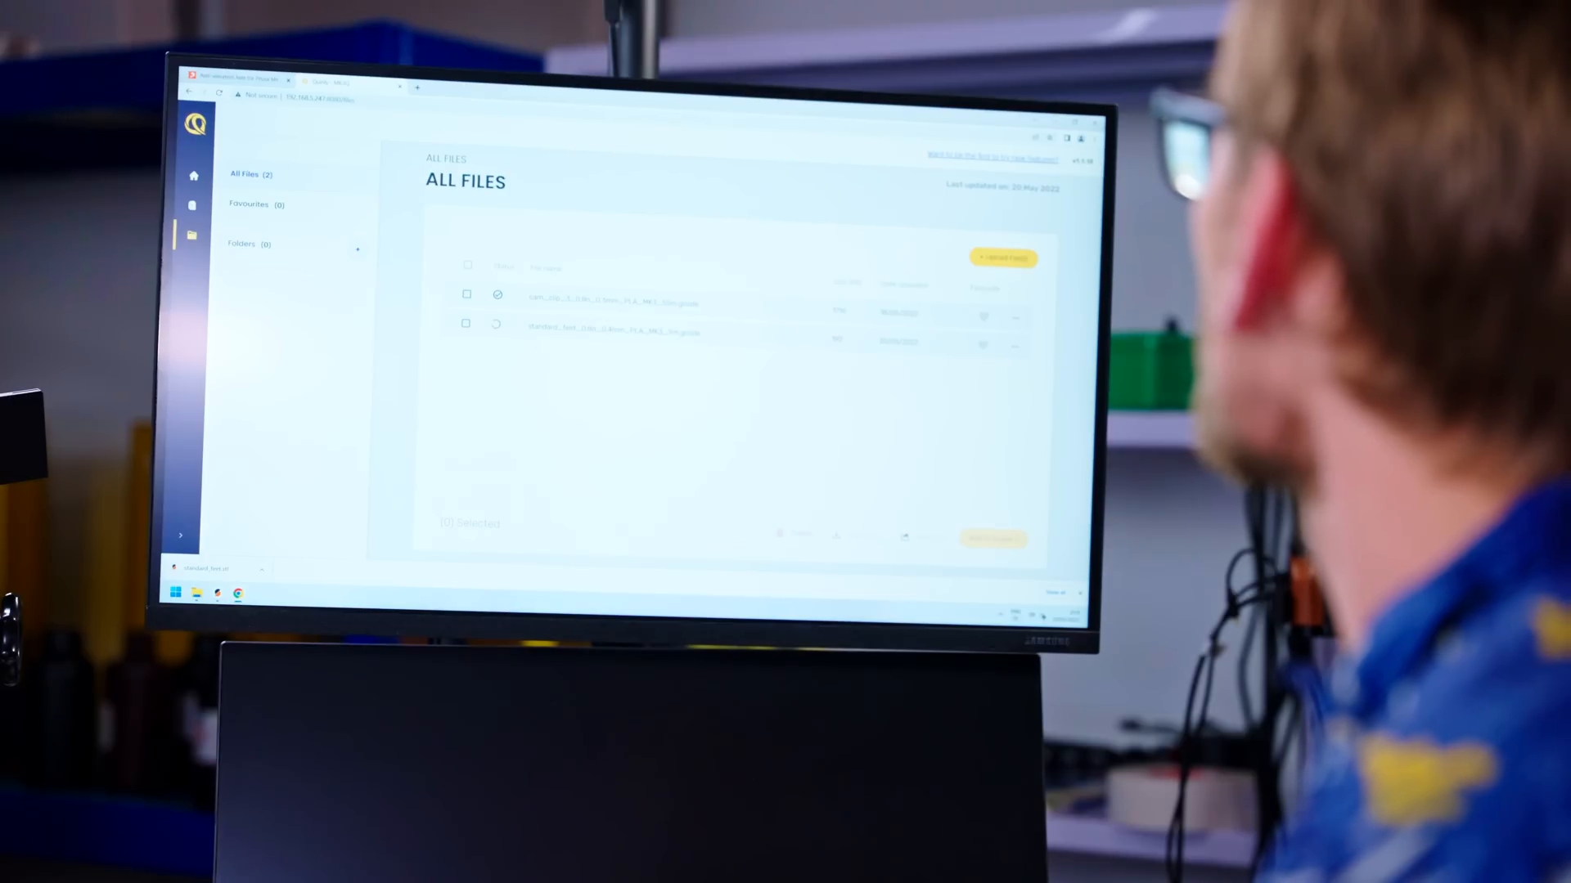
Tick the checkbox of the second sliced G-code file in All Files
left_click(466, 322)
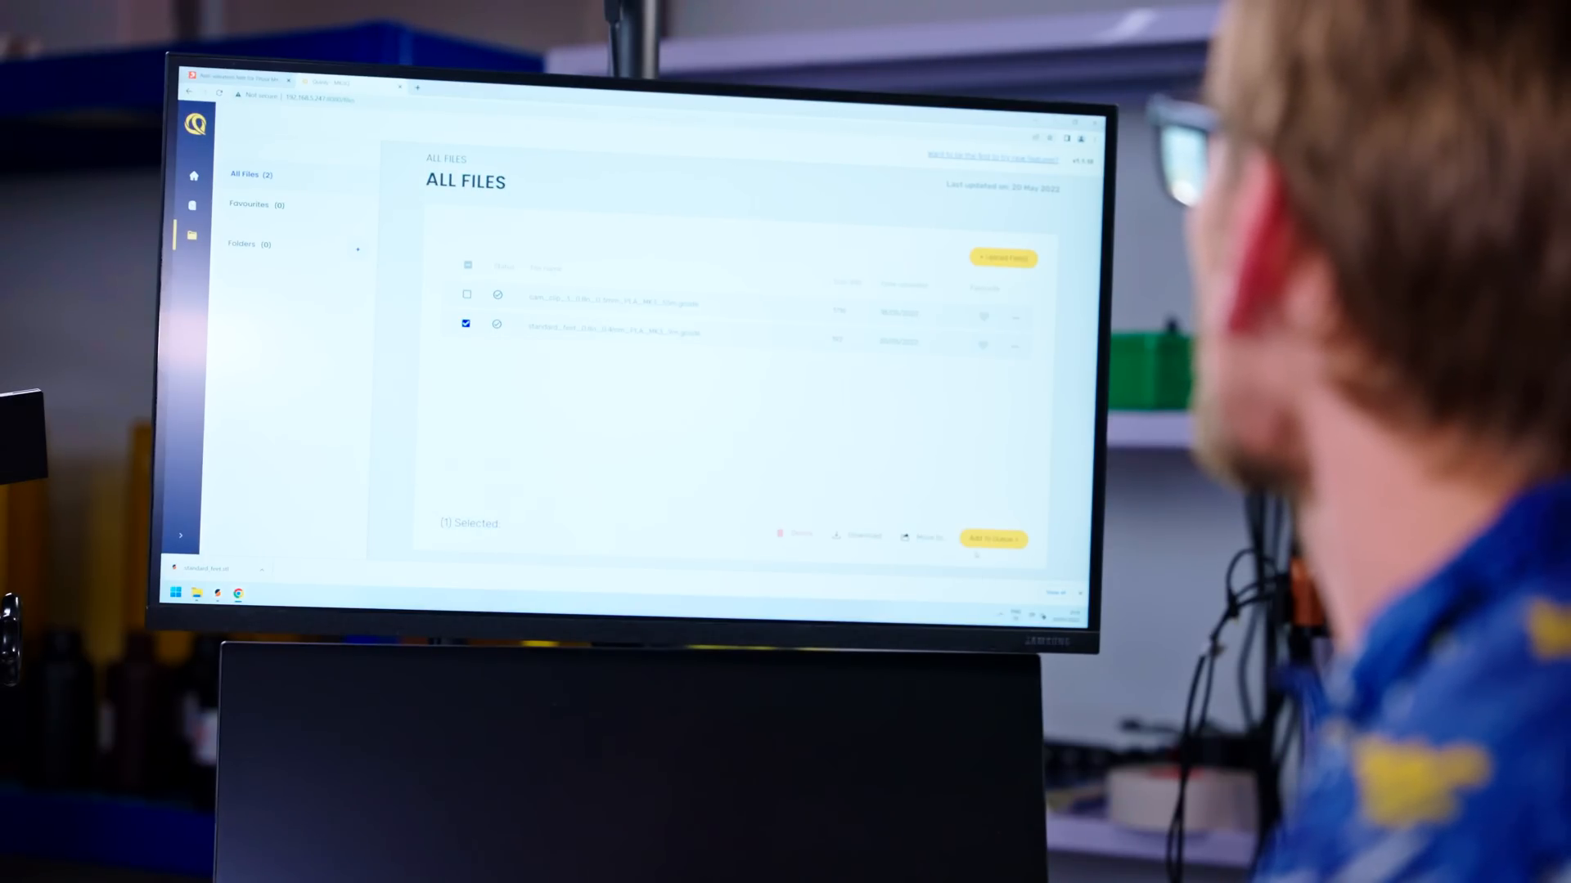